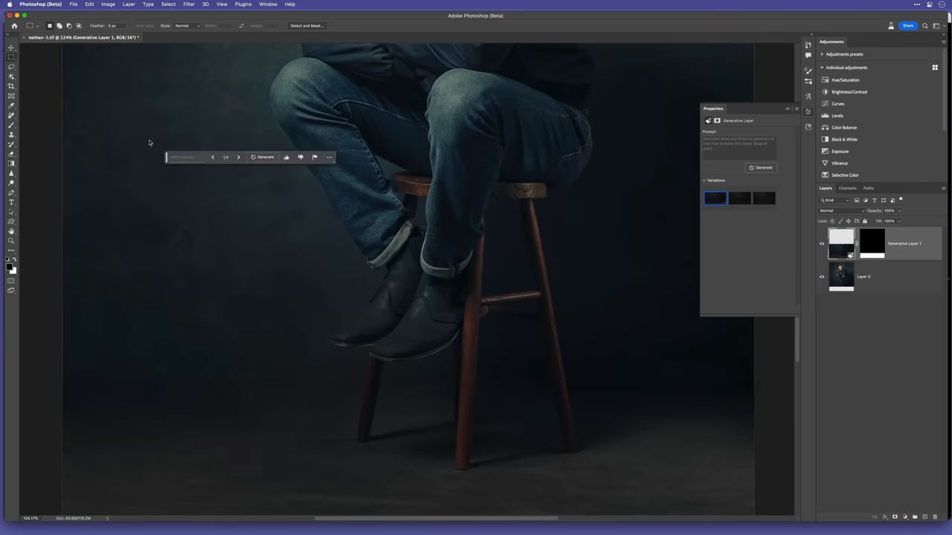
# Step: Generate a 'shaved head mohican hair' fill and click through the resulting variations
pyautogui.write('shaved head mohican hair pul')
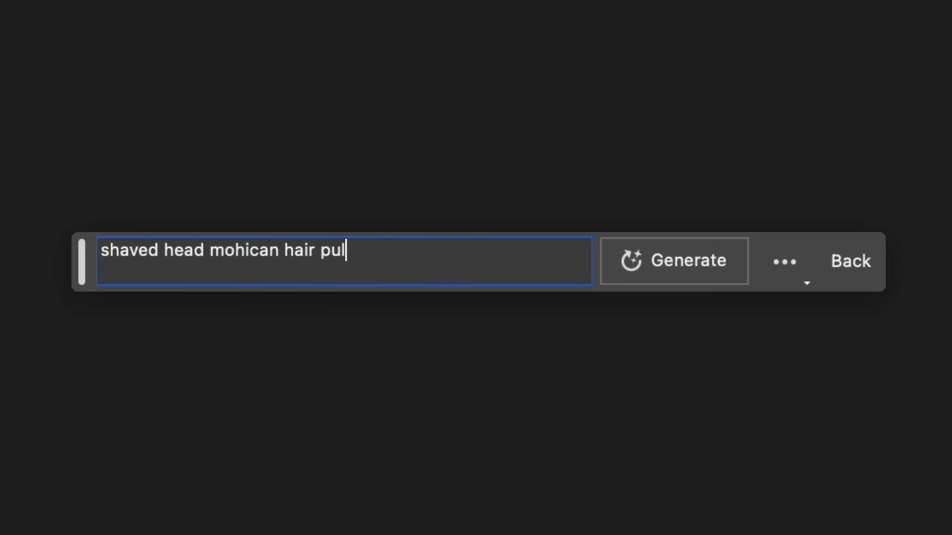
pyautogui.click(673, 261)
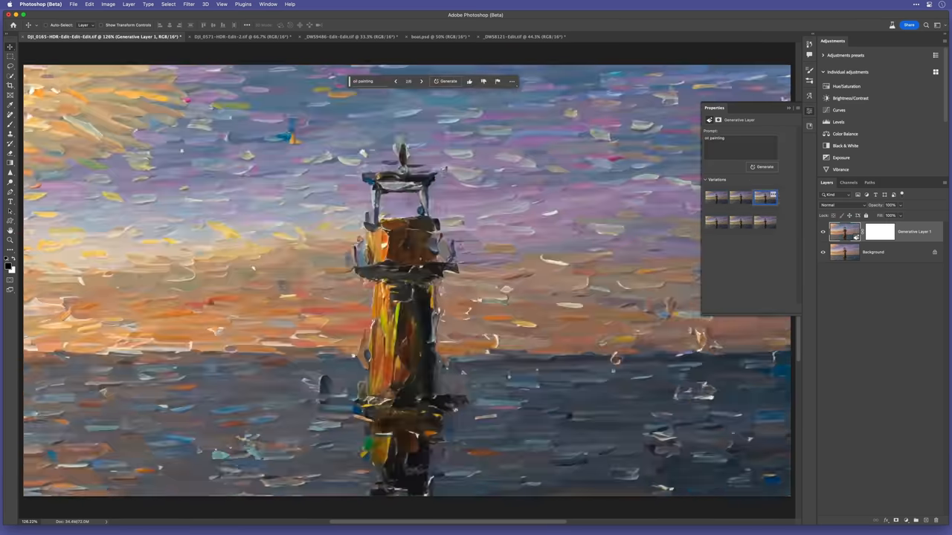
pyautogui.click(409, 36)
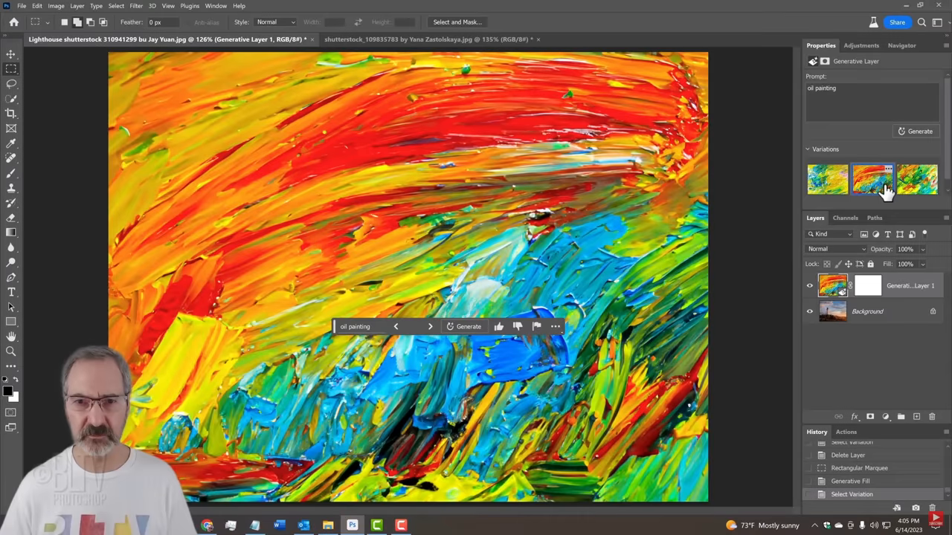
pyautogui.click(917, 179)
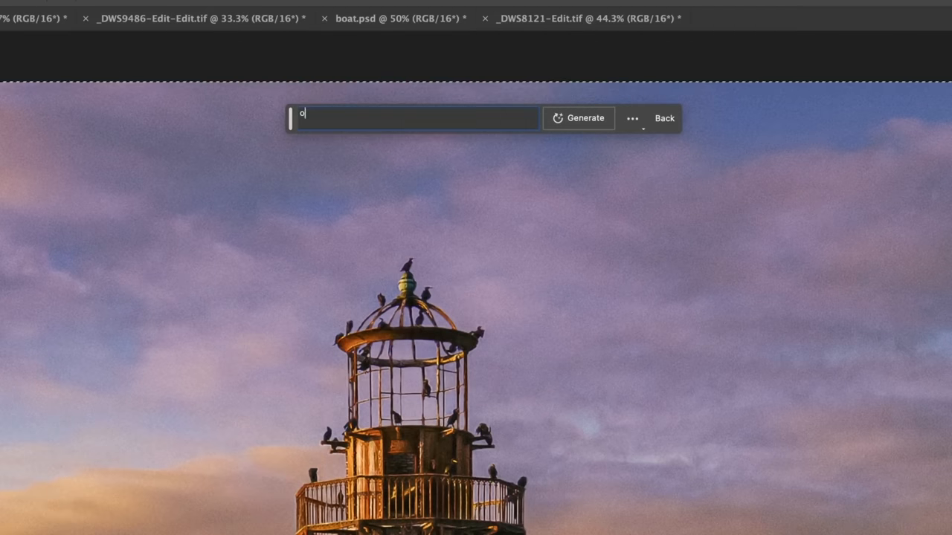
# Step: Generate an 'oil painting' fill over the whole lighthouse photo
pyautogui.write('il painti')
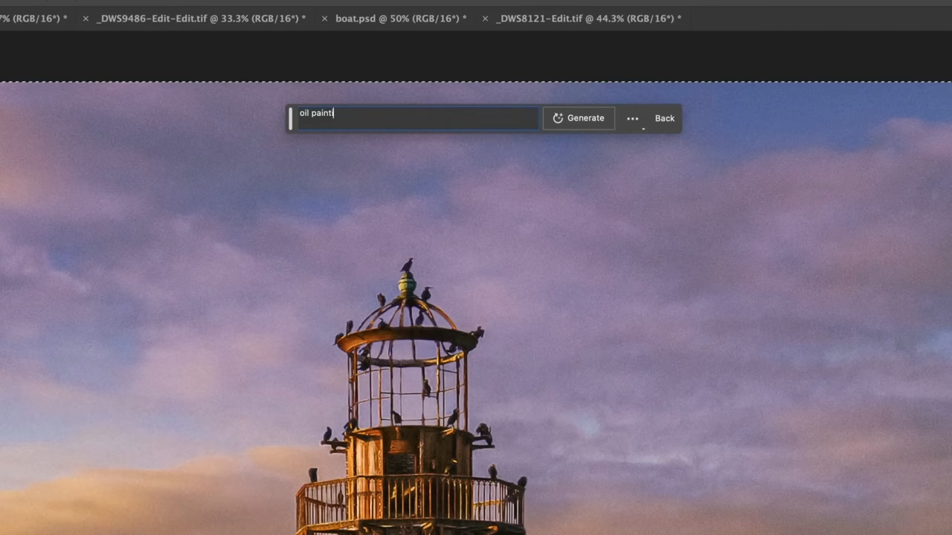
pyautogui.click(585, 118)
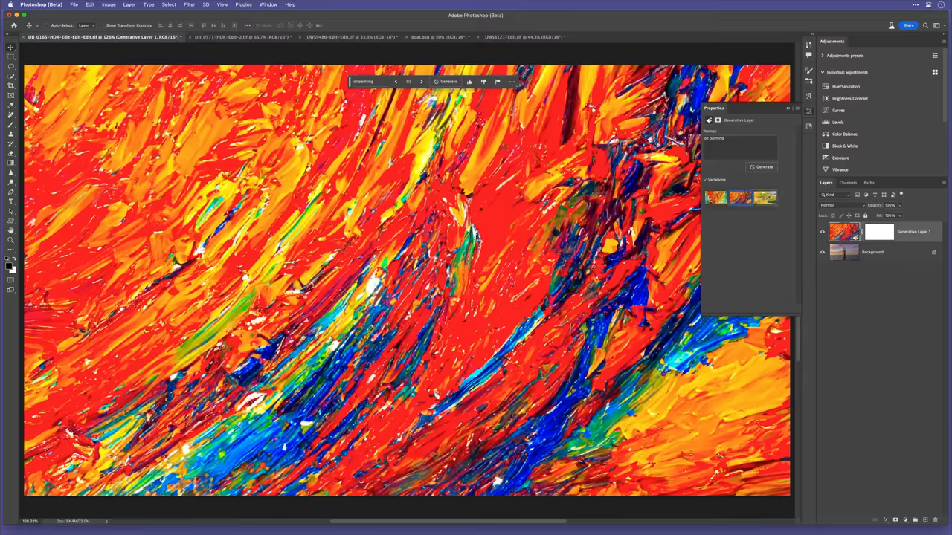
# Step: Delete the oil painting layer, add a new alpha channel, and choose a foreground colour
pyautogui.click(422, 82)
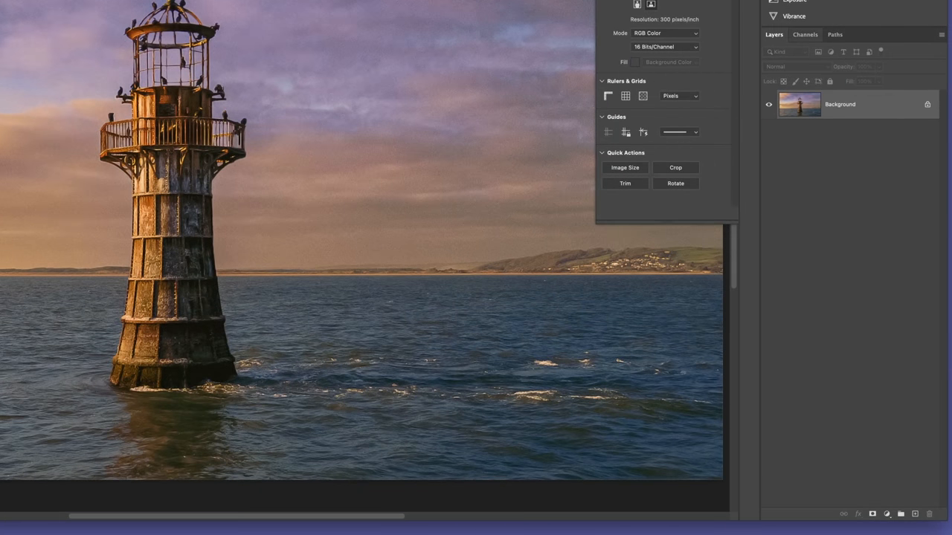
pyautogui.click(806, 34)
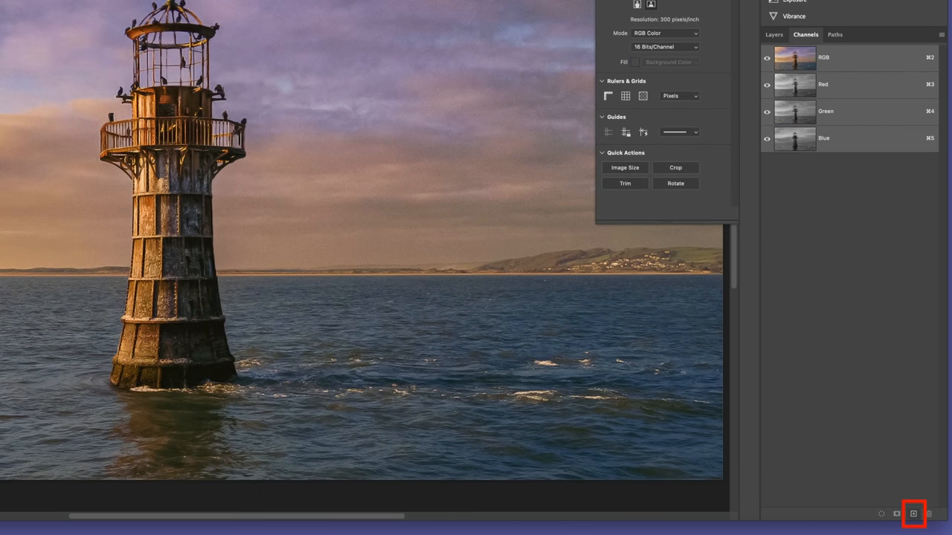
pyautogui.click(913, 514)
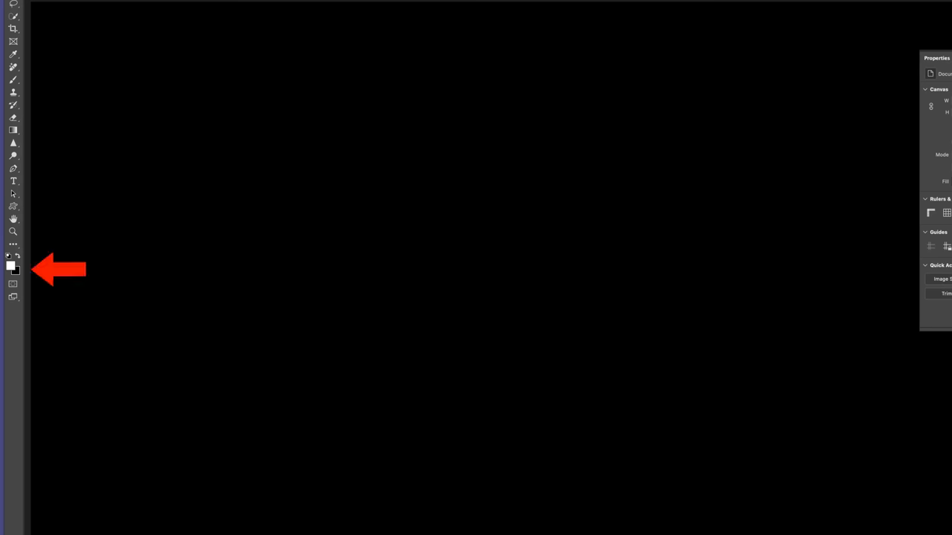
pyautogui.click(10, 266)
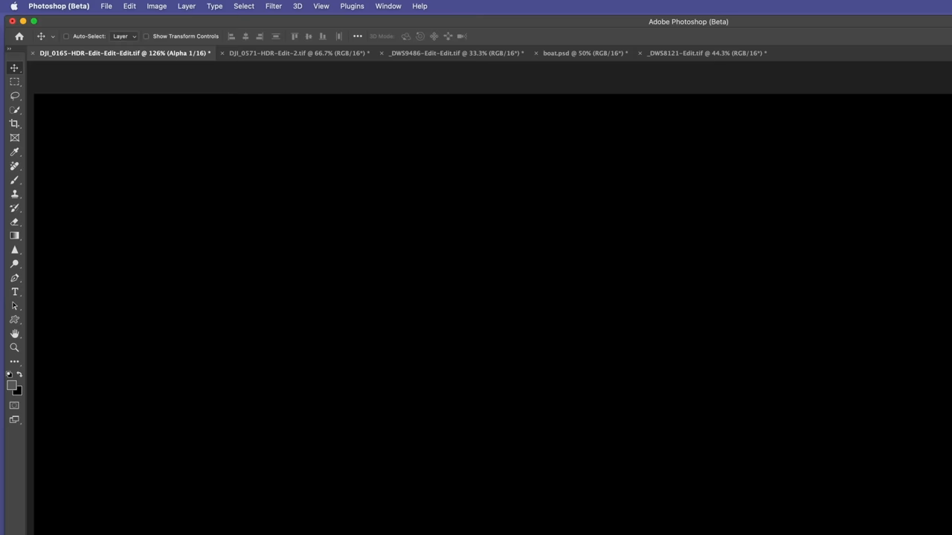
# Step: Fill Alpha 1 with the gray foreground colour using Edit > Fill at 100% Normal
pyautogui.click(128, 6)
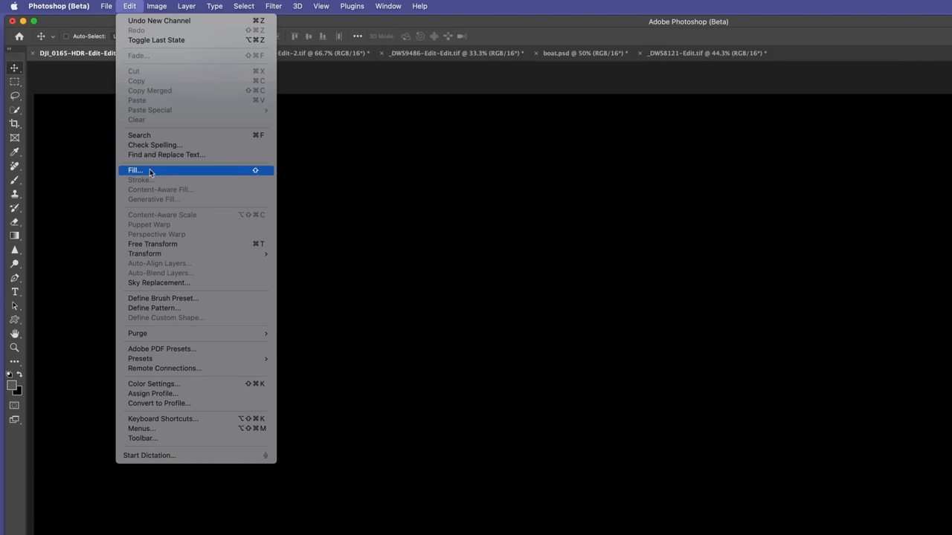
pyautogui.click(134, 170)
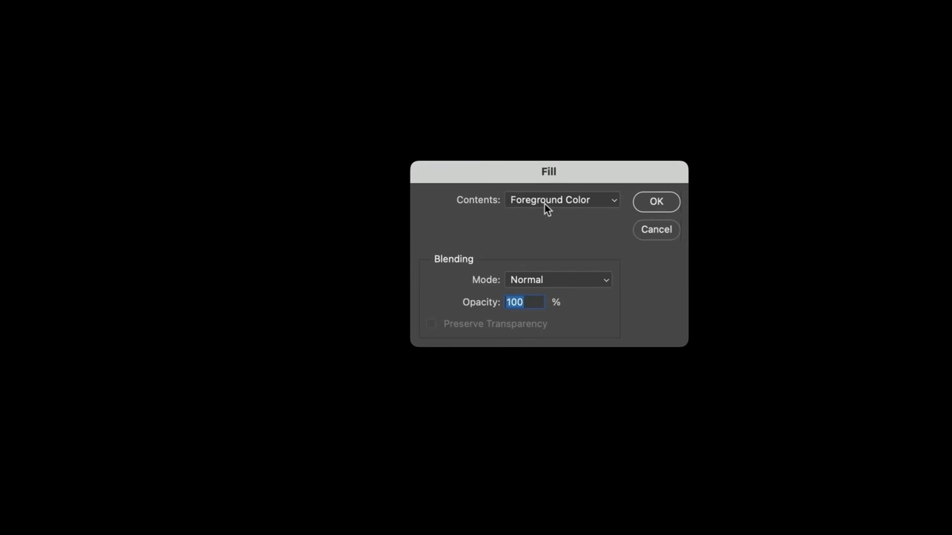
pyautogui.moveTo(655, 209)
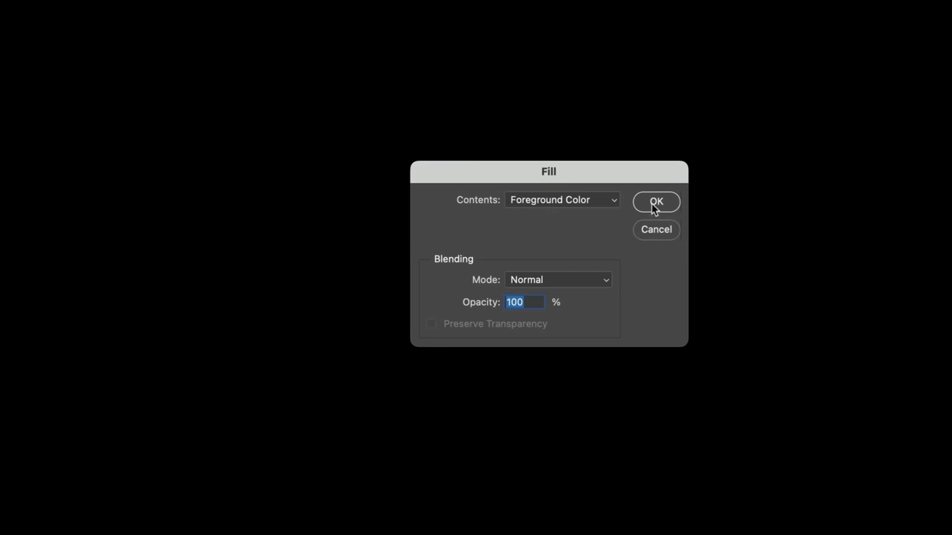
pyautogui.click(656, 202)
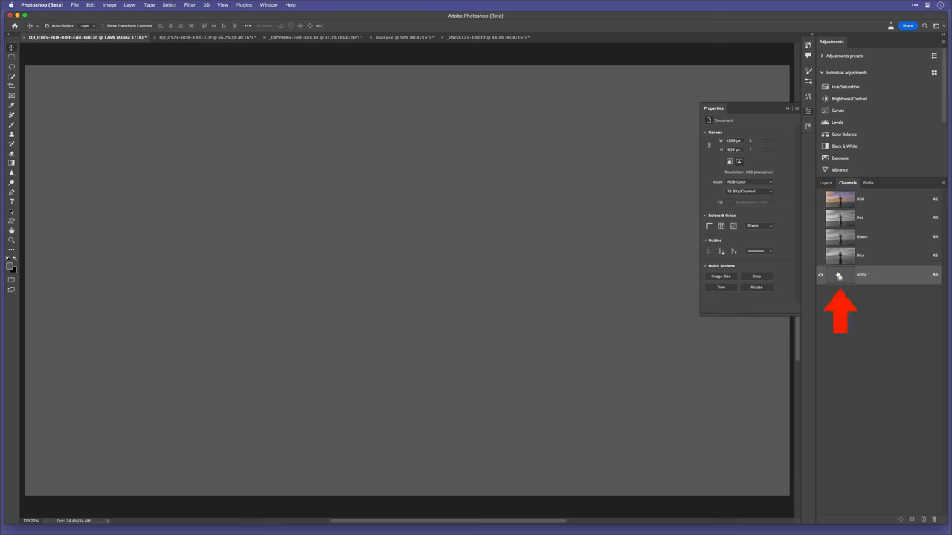
# Step: Load Alpha 1 as a selection, accept the 50% warning, and return to RGB
pyautogui.click(839, 274)
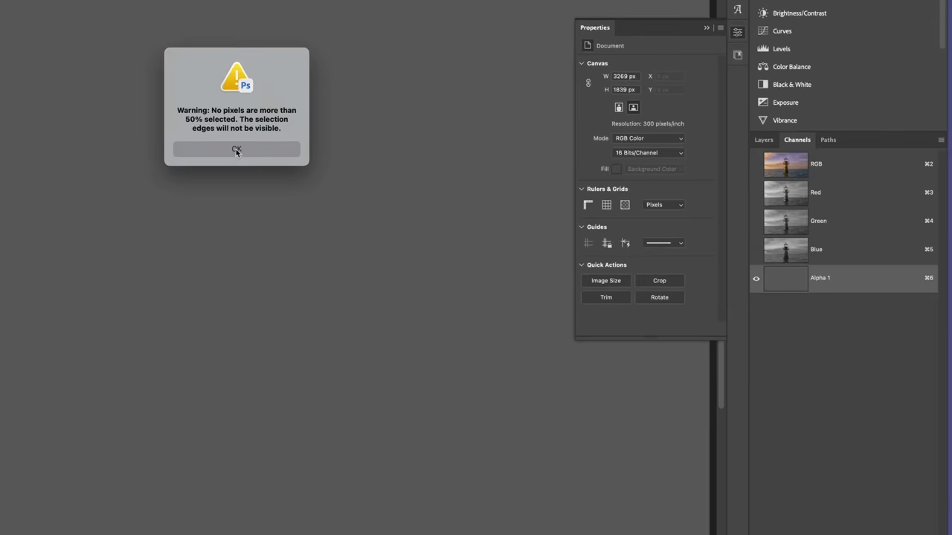
pyautogui.click(237, 149)
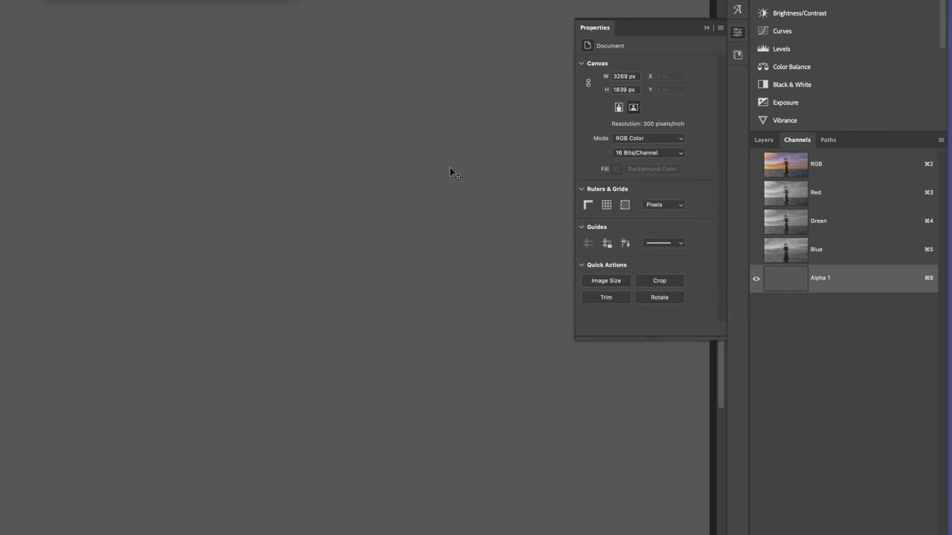
pyautogui.click(756, 163)
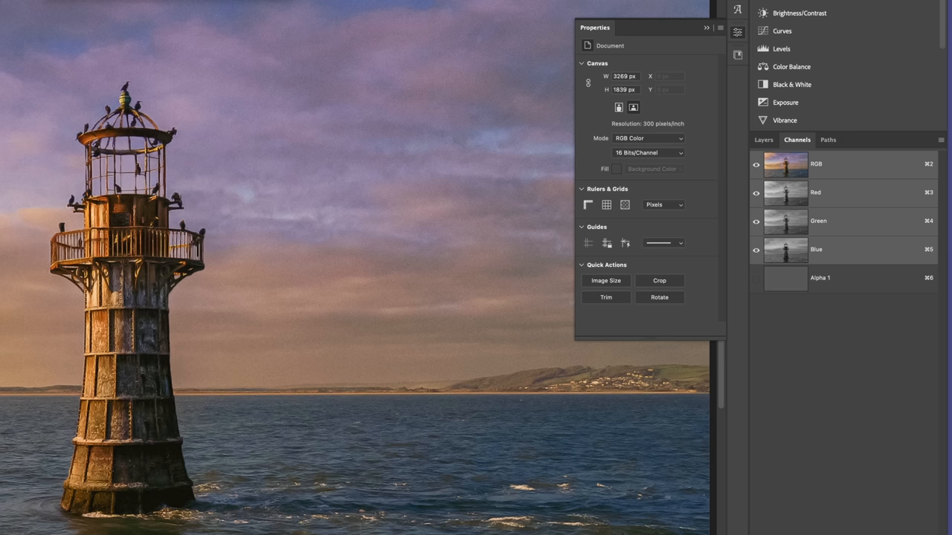
pyautogui.click(763, 140)
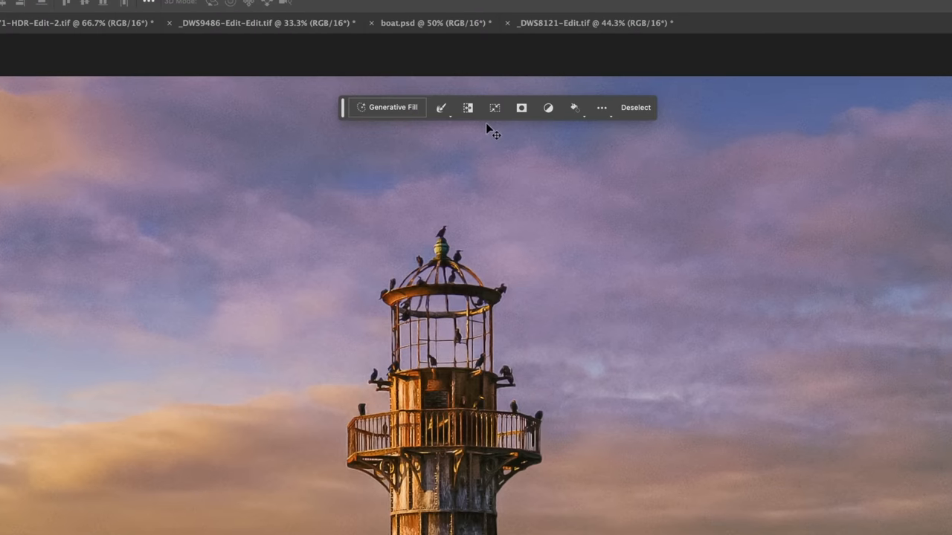
pyautogui.moveTo(394, 110)
pyautogui.write('oil')
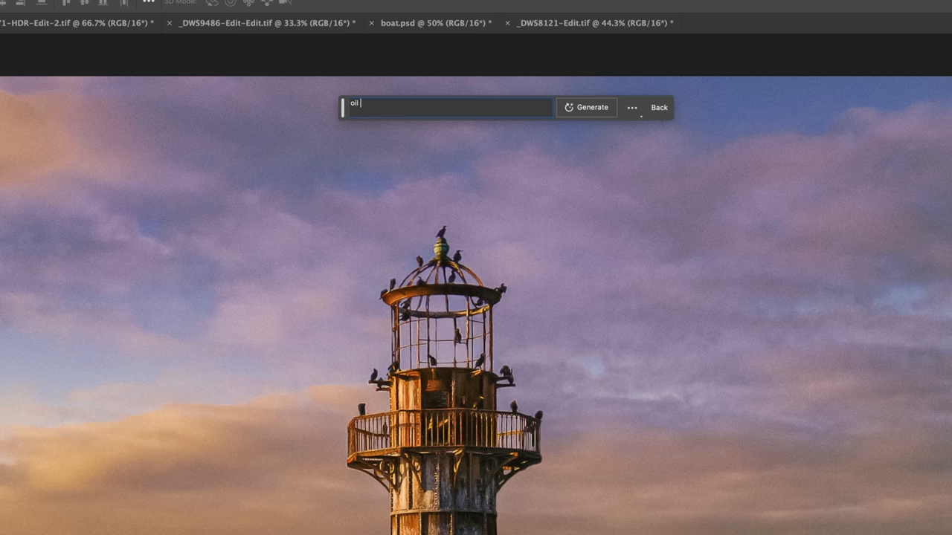
# Step: Generate an 'oil painting' fill inside the partial gray-channel selection
pyautogui.write('painting')
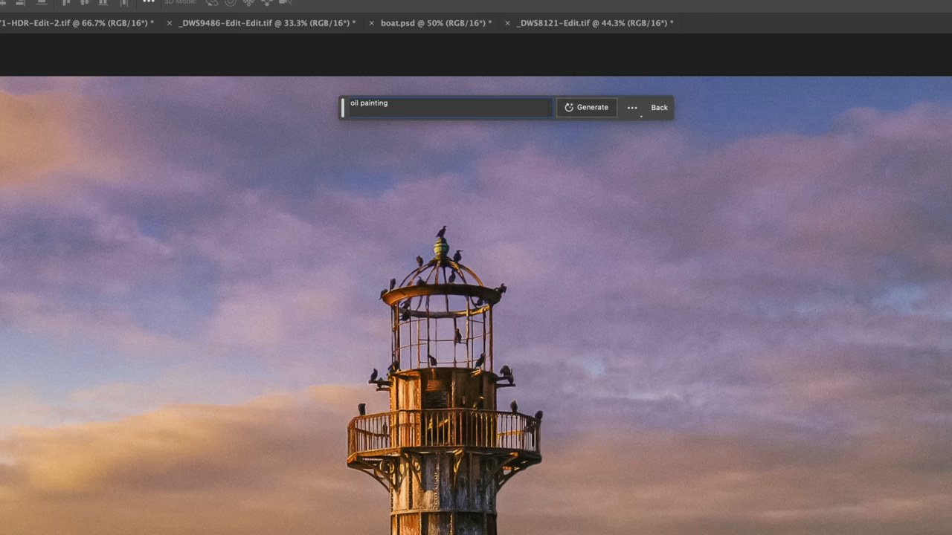
pyautogui.click(586, 107)
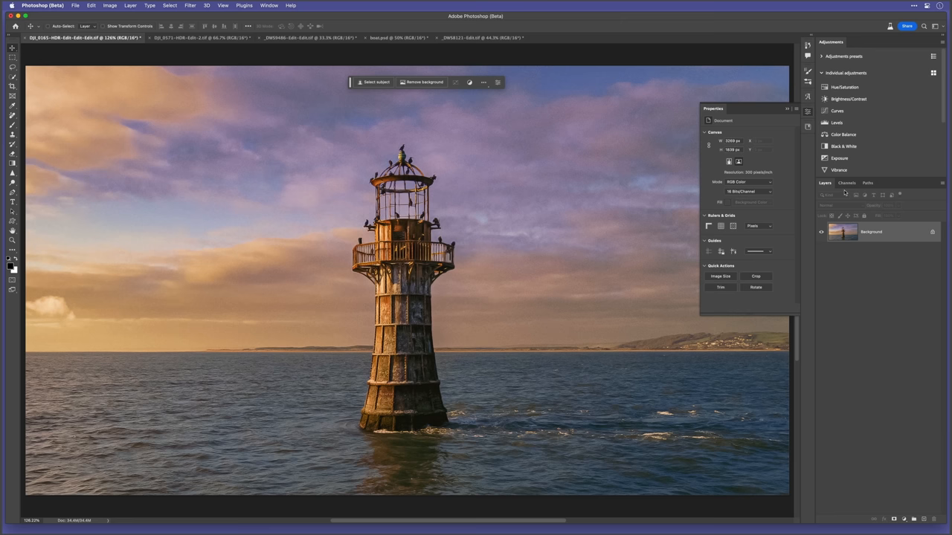
# Step: Add a new Alpha 1 channel, fill it with 30% gray, and load it as a selection
pyautogui.click(847, 183)
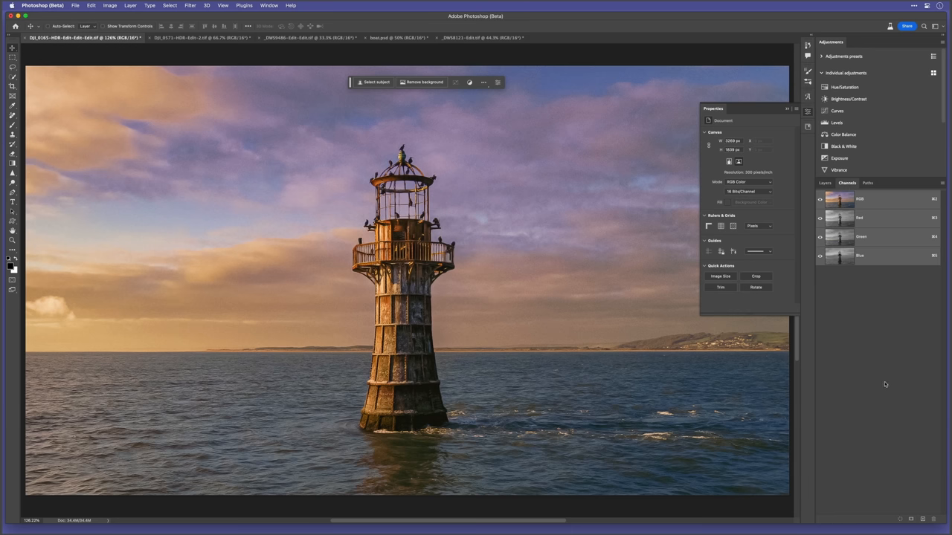
pyautogui.moveTo(923, 520)
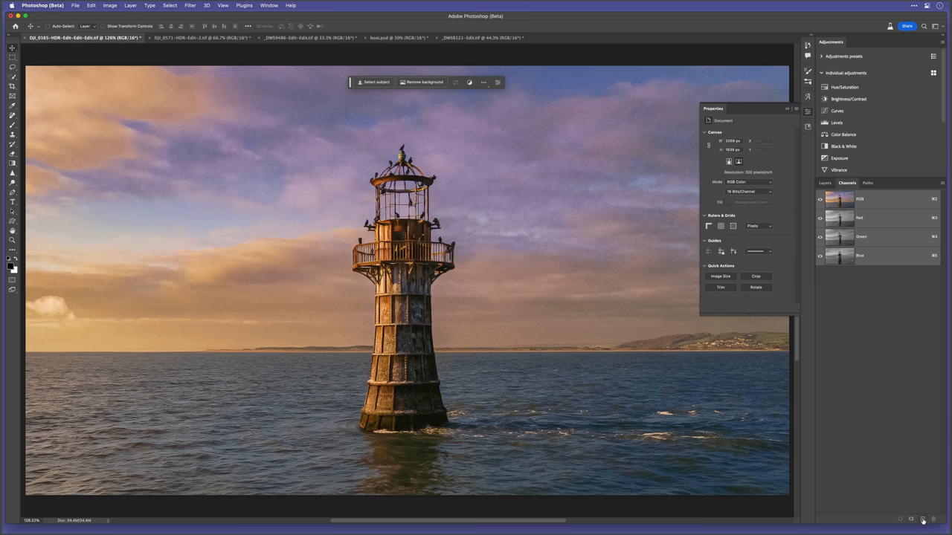
pyautogui.click(924, 520)
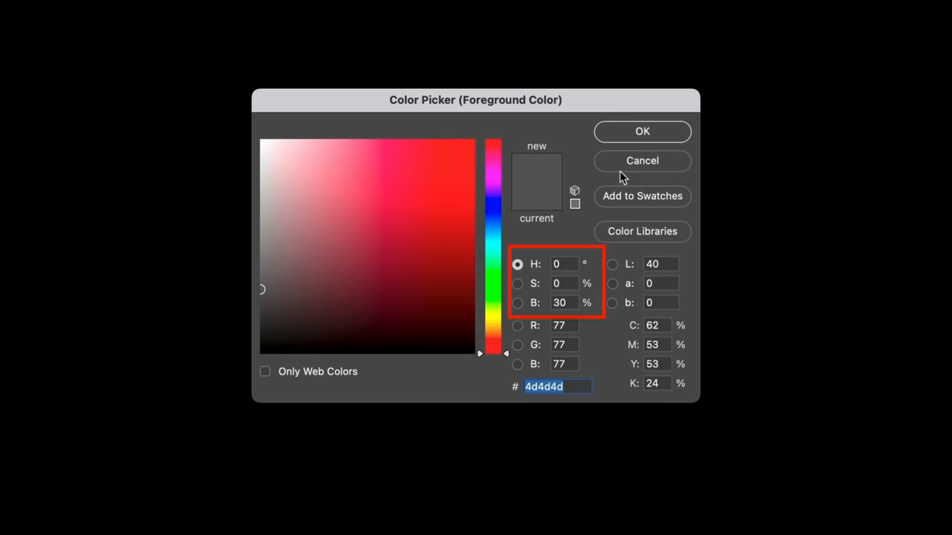
pyautogui.click(641, 131)
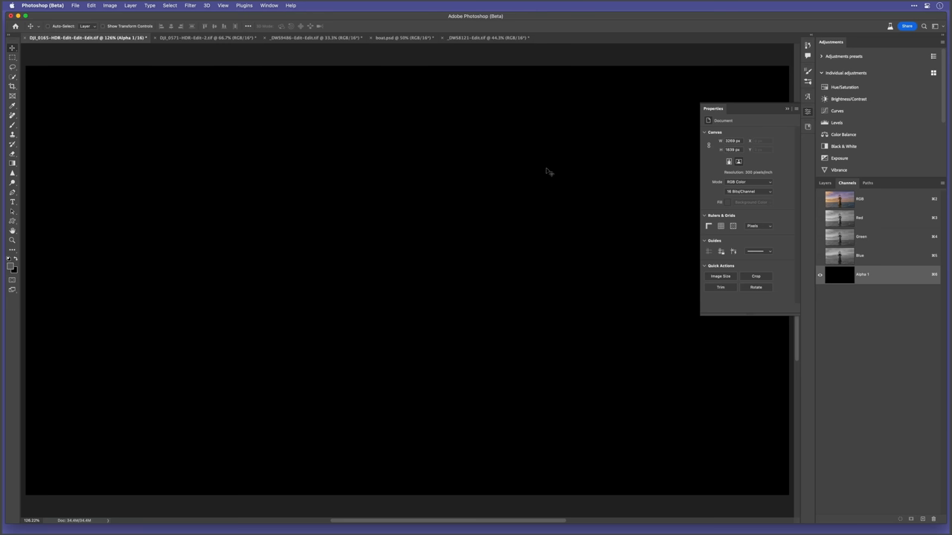
pyautogui.click(820, 275)
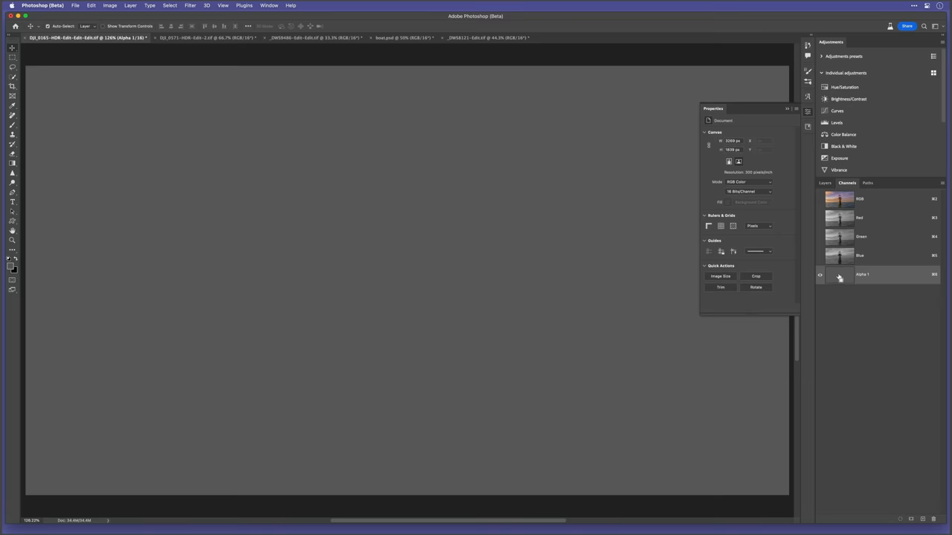
pyautogui.click(839, 276)
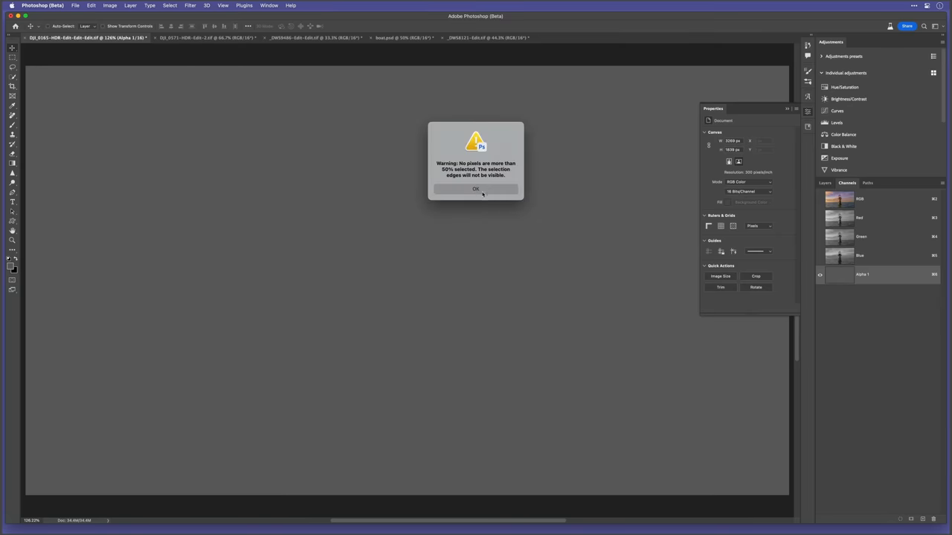
pyautogui.click(476, 189)
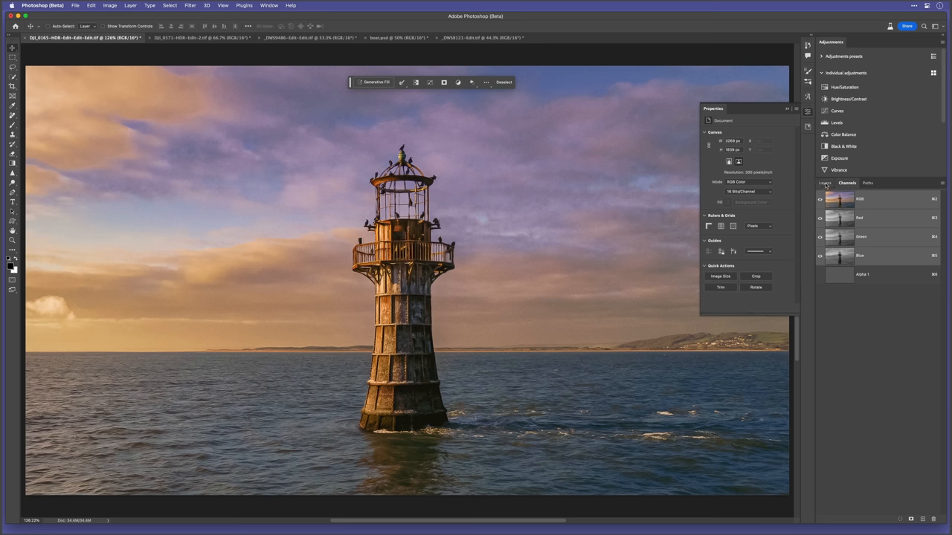
# Step: Generate a 'watercolour' fill over the selected lighthouse photo
pyautogui.click(824, 183)
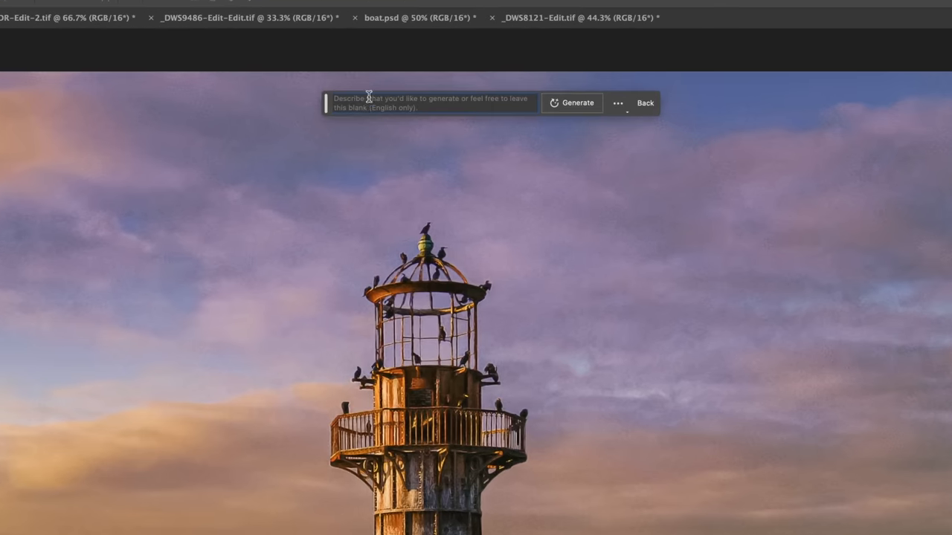
pyautogui.write('water')
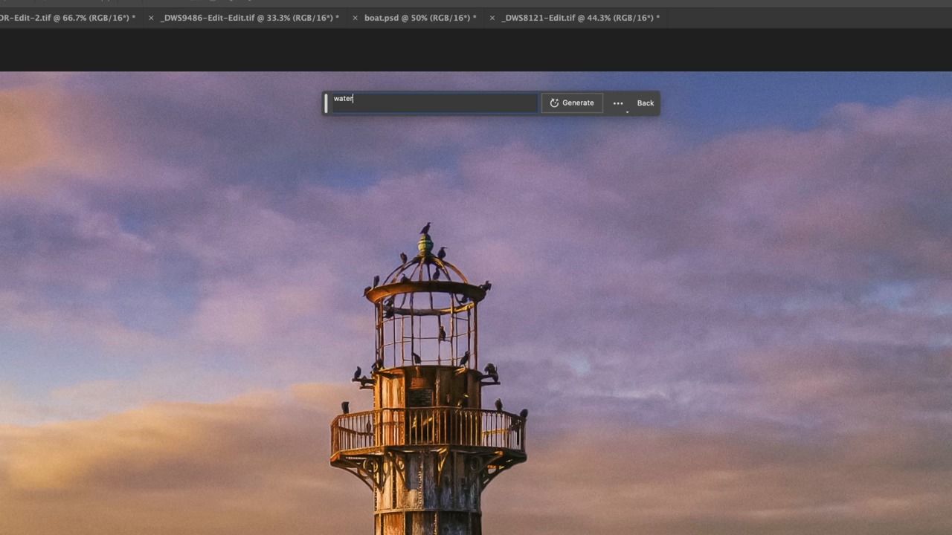
pyautogui.write('colour')
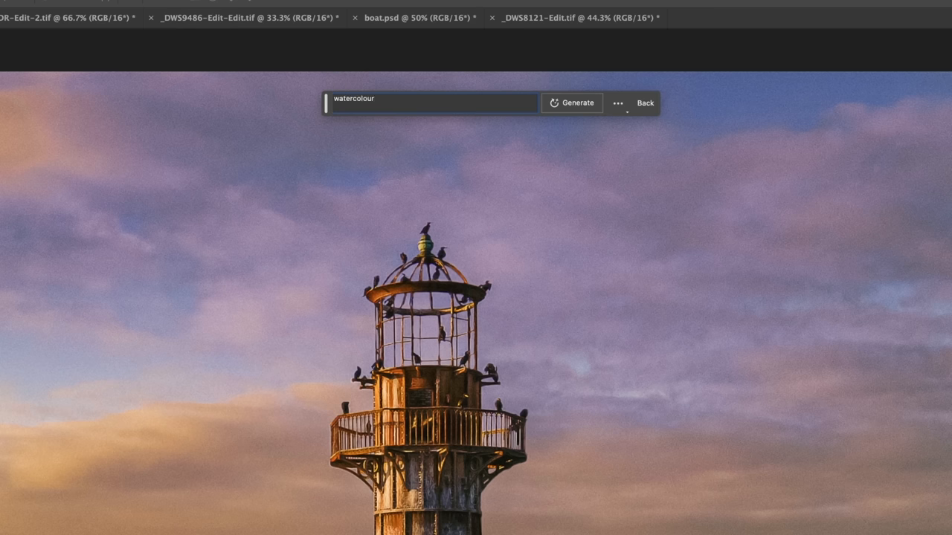
pyautogui.click(571, 102)
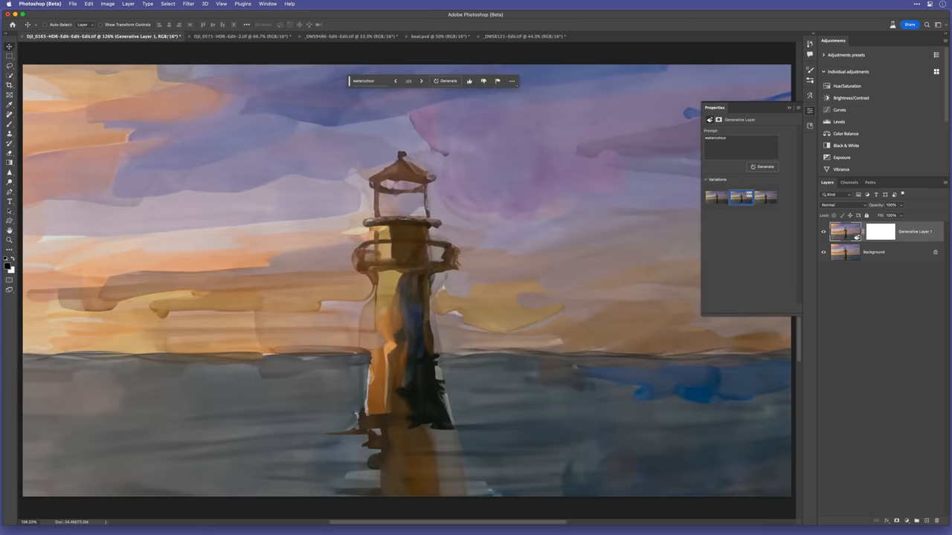
# Step: View another watercolour variation, then generate with a 'pencil sketch' prompt
pyautogui.click(767, 197)
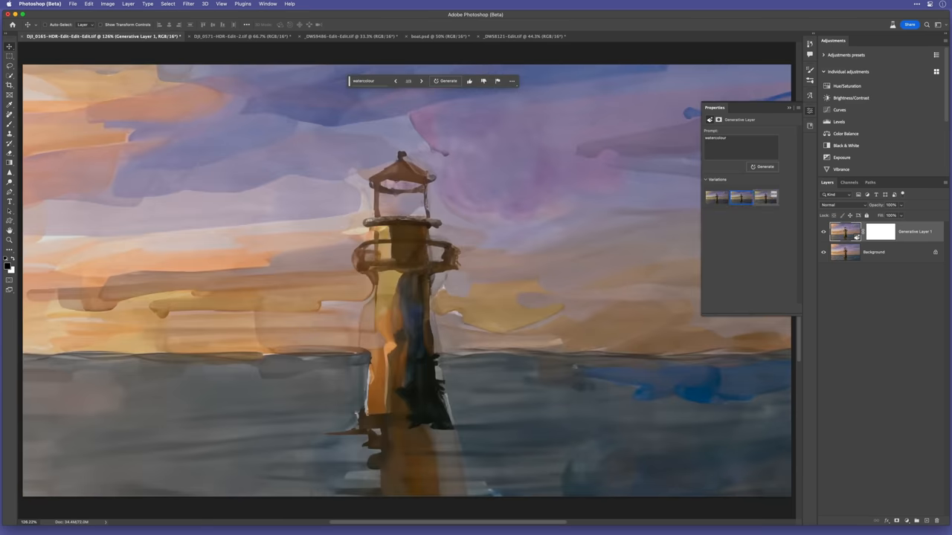
pyautogui.write('pencil sketch')
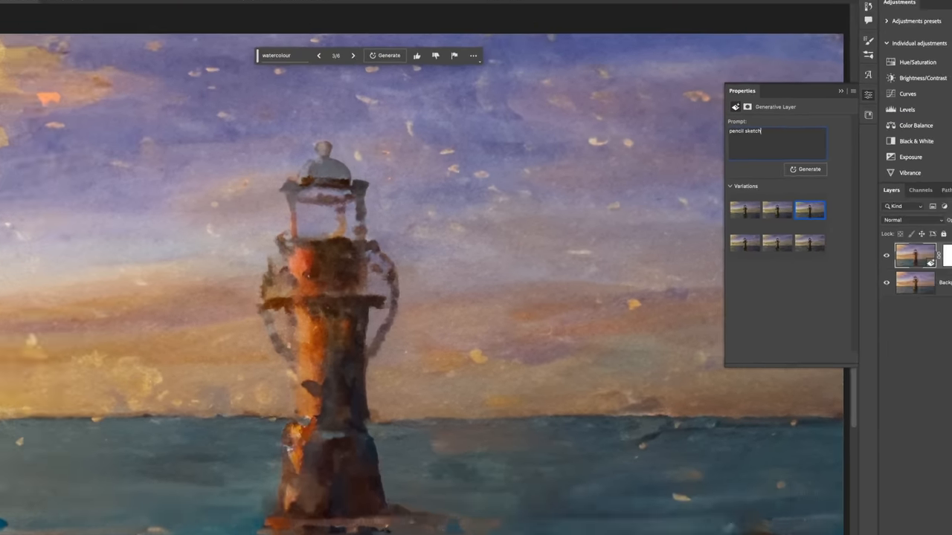
pyautogui.click(238, 35)
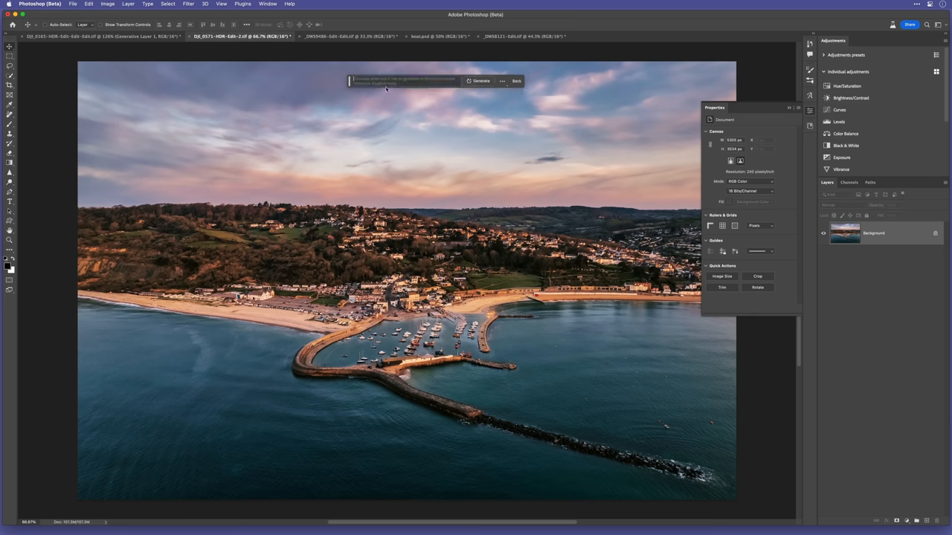
# Step: Generate an 'oil painting' fill on the harbour photo and compare variations, including the third
pyautogui.write('oil pa')
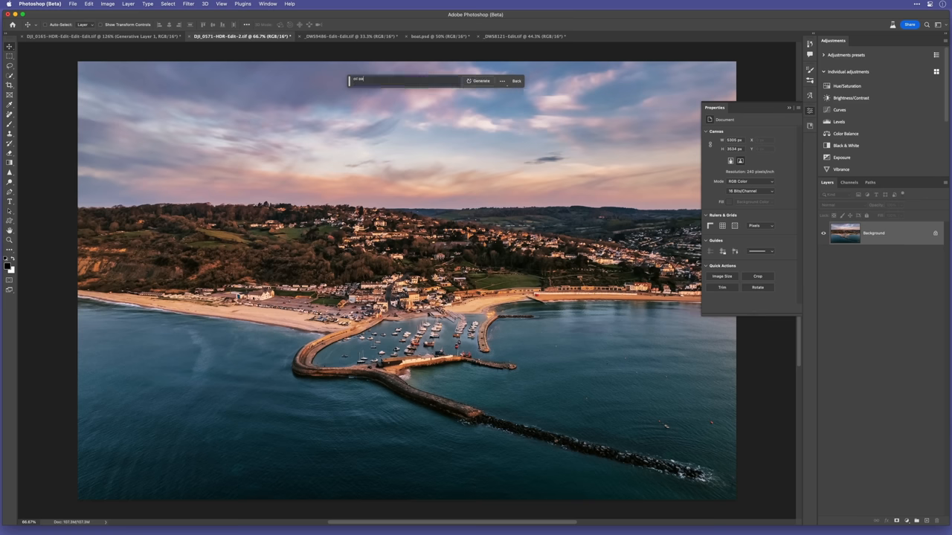
pyautogui.write('painting')
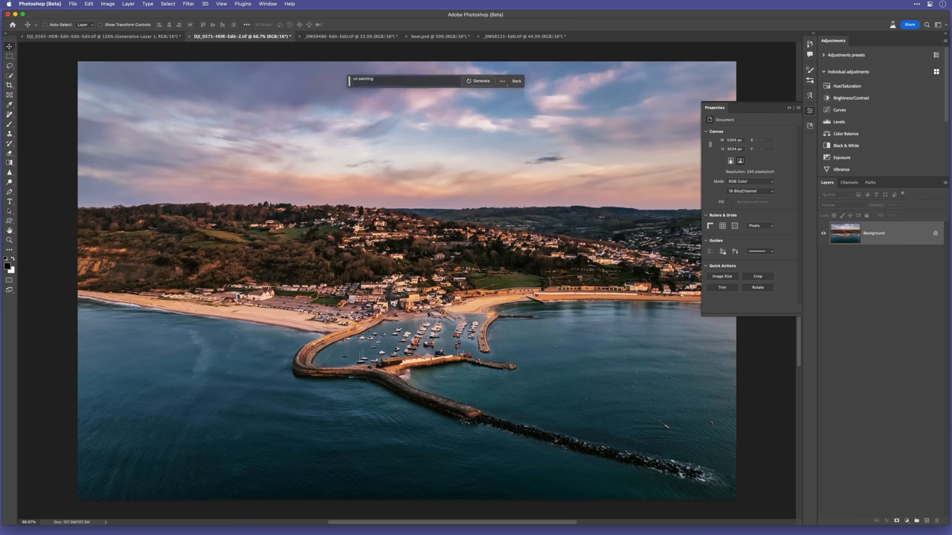
pyautogui.click(481, 81)
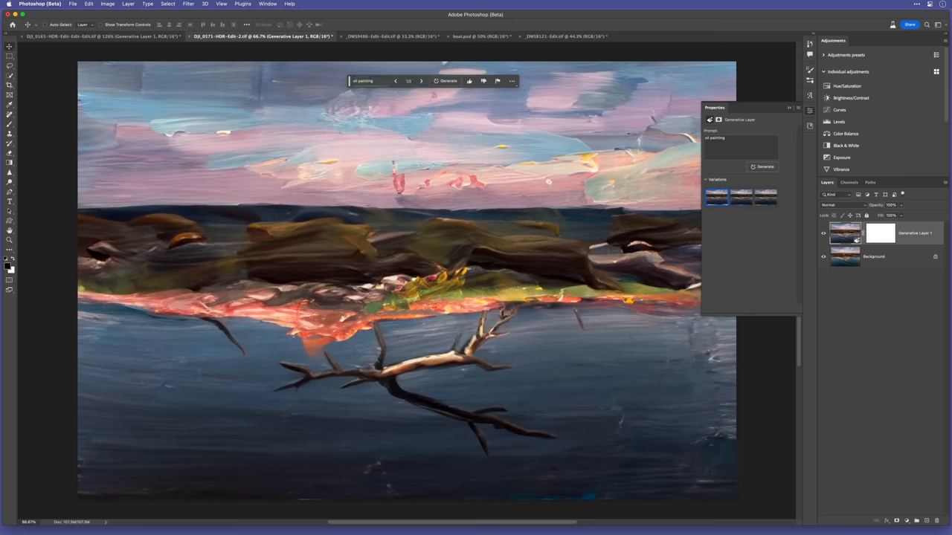
pyautogui.click(765, 196)
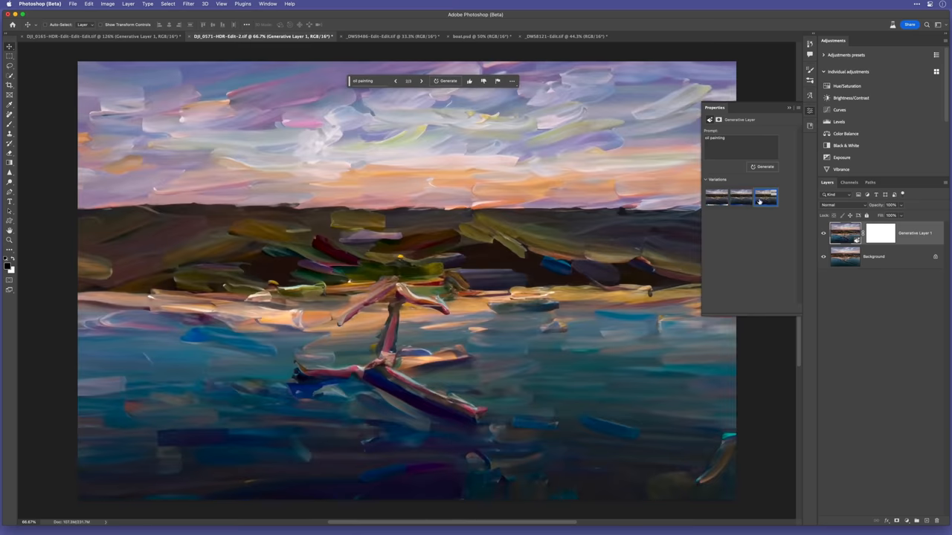
pyautogui.click(404, 35)
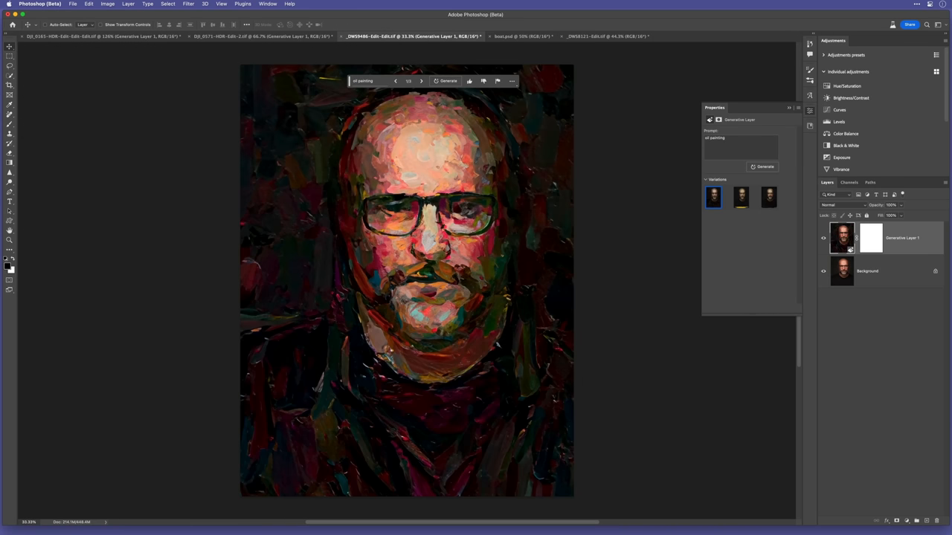
# Step: View the second and third oil-painted portrait variations, then bring up the sailboat photo
pyautogui.click(741, 197)
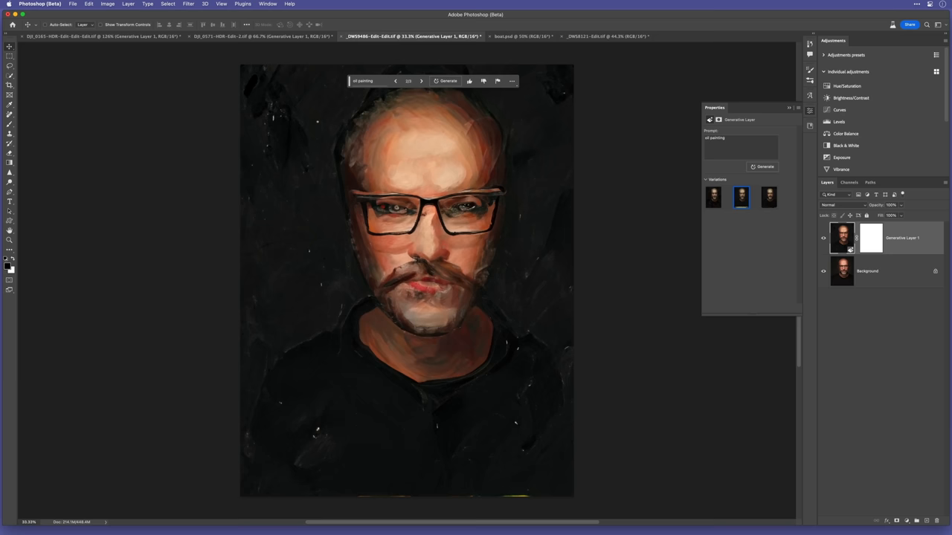
pyautogui.click(769, 197)
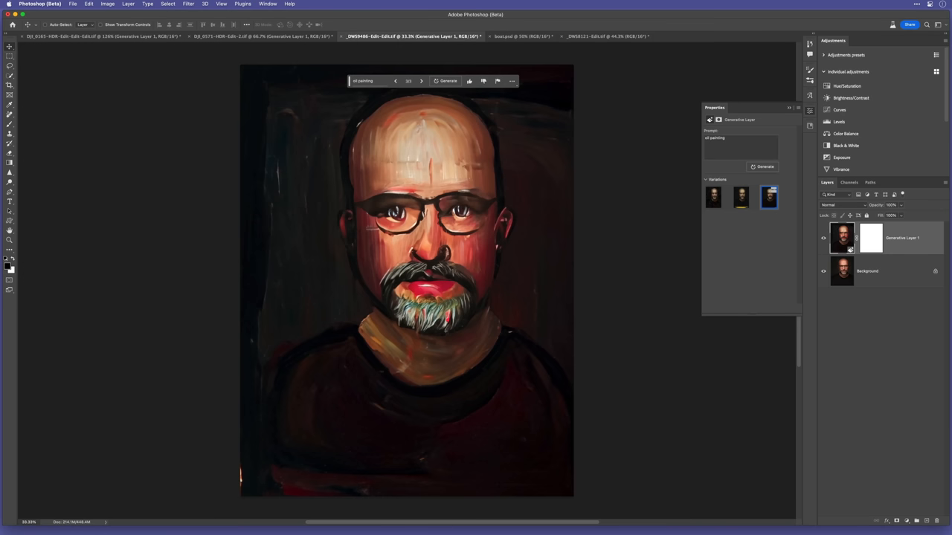
pyautogui.click(520, 37)
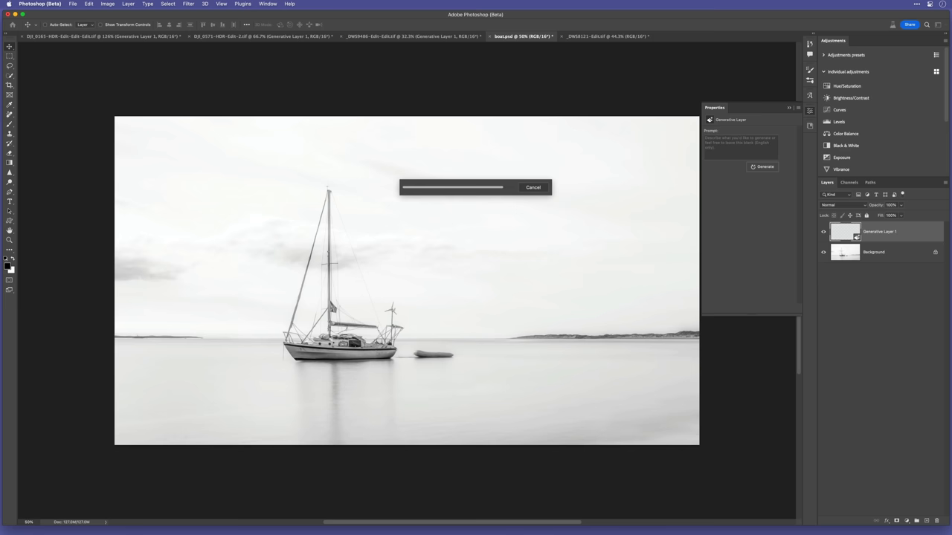
# Step: Browse the other pencil-sketch variations of the sailboat photo in Properties
pyautogui.click(765, 166)
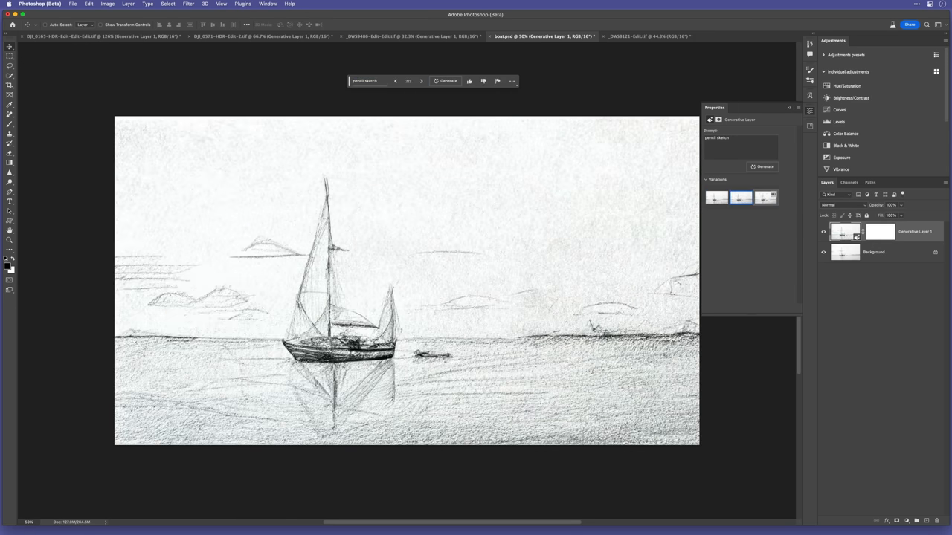
pyautogui.click(766, 197)
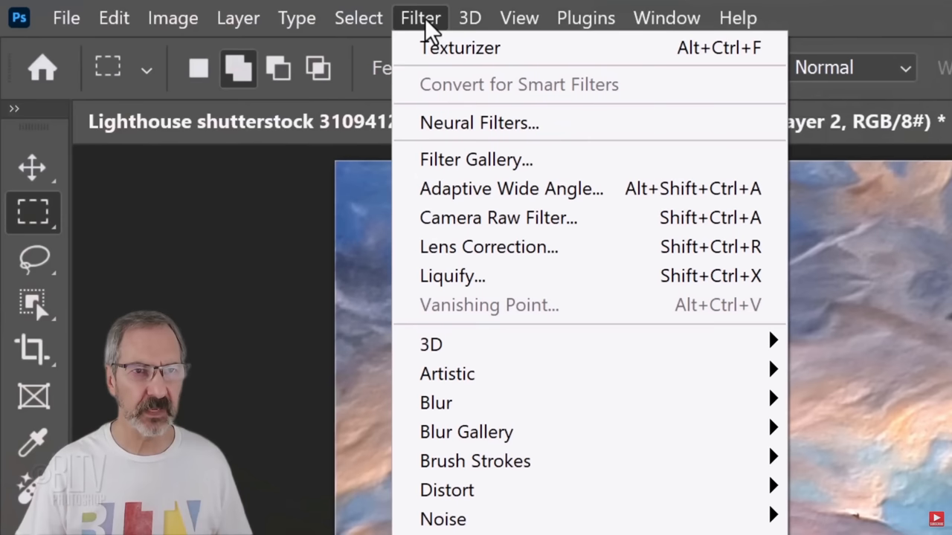
# Step: Open the Filter Gallery with Palette Knife selected and collapse the Artistic group
pyautogui.click(476, 159)
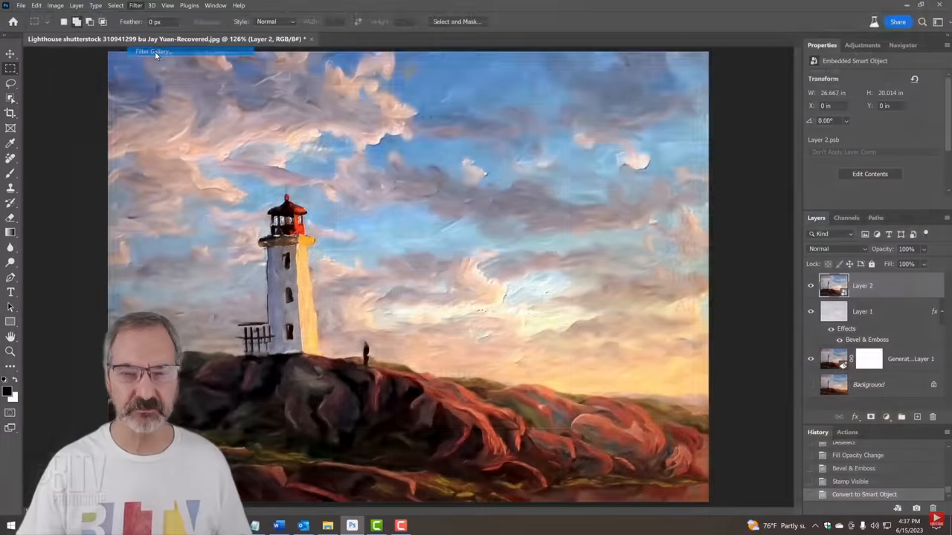
pyautogui.click(153, 51)
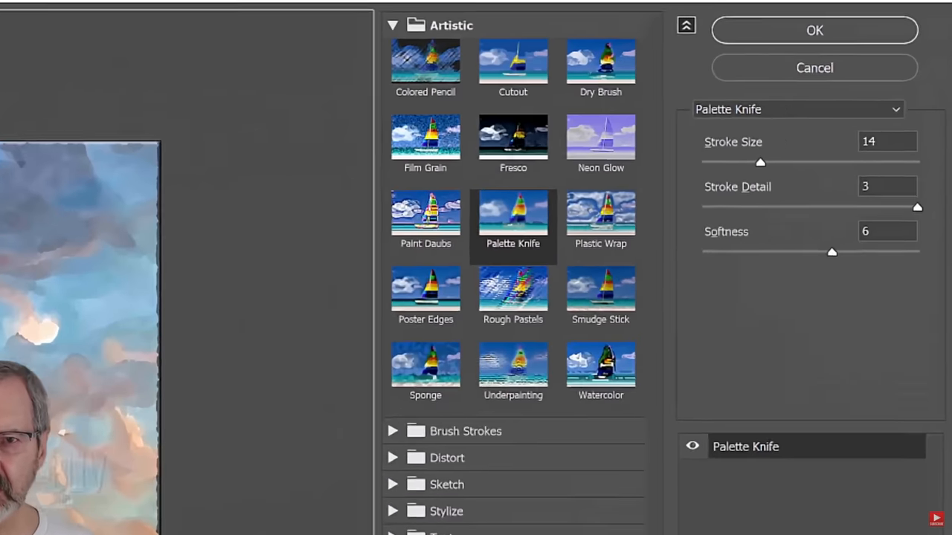
pyautogui.click(393, 24)
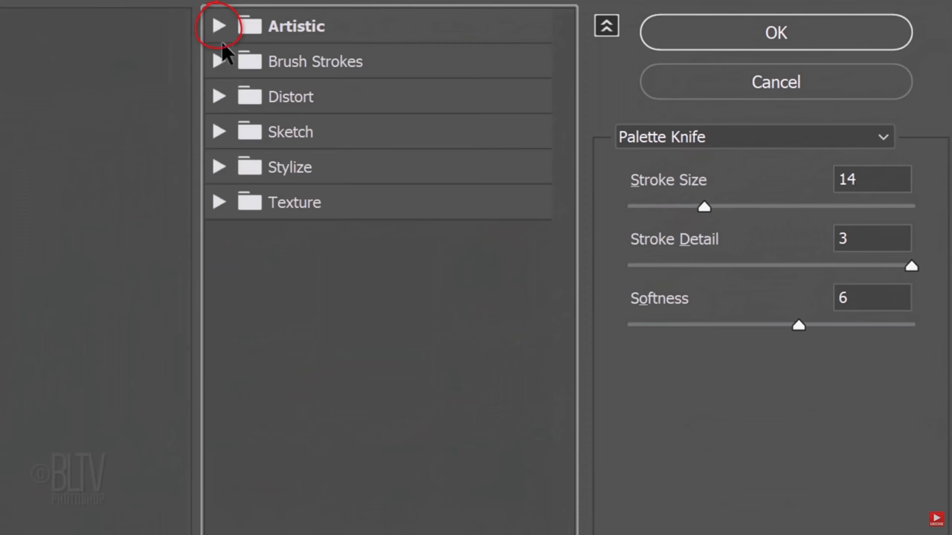